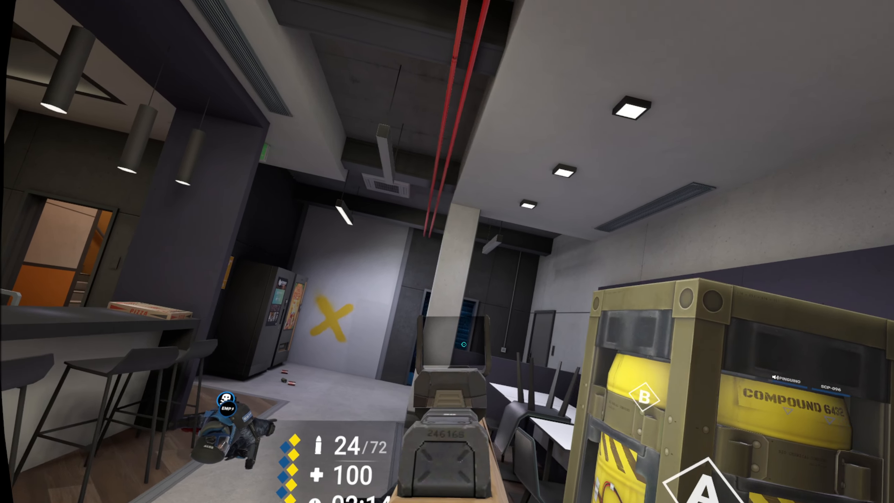
{"action": "mouse_move", "coordinate": [447, 252]}
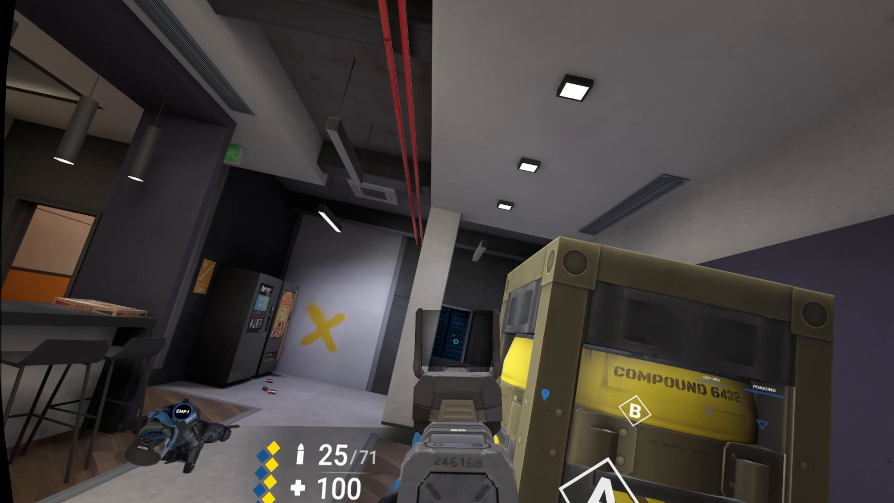
{"action": "mouse_move", "coordinate": [447, 252]}
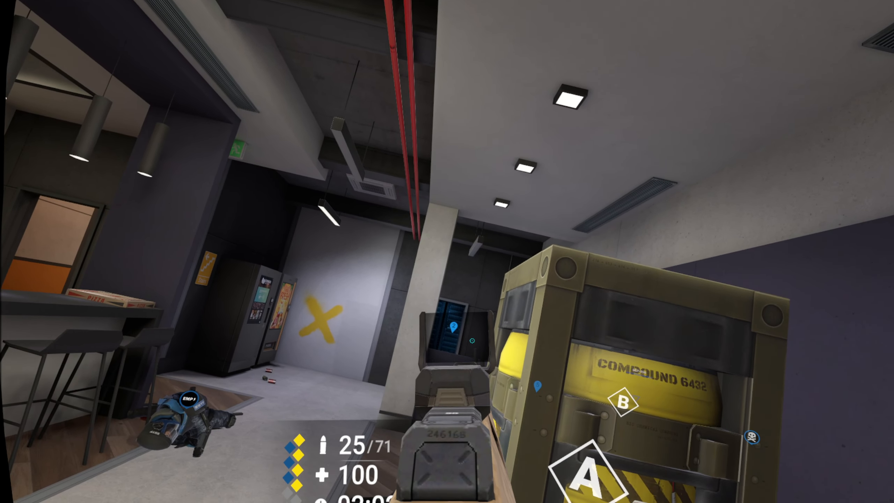
{"action": "mouse_move", "coordinate": [447, 252]}
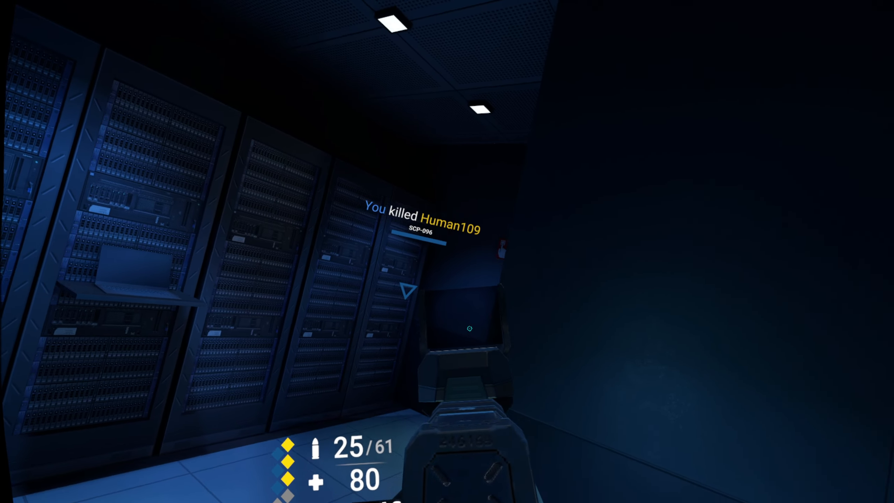
{"action": "mouse_move", "coordinate": [448, 251]}
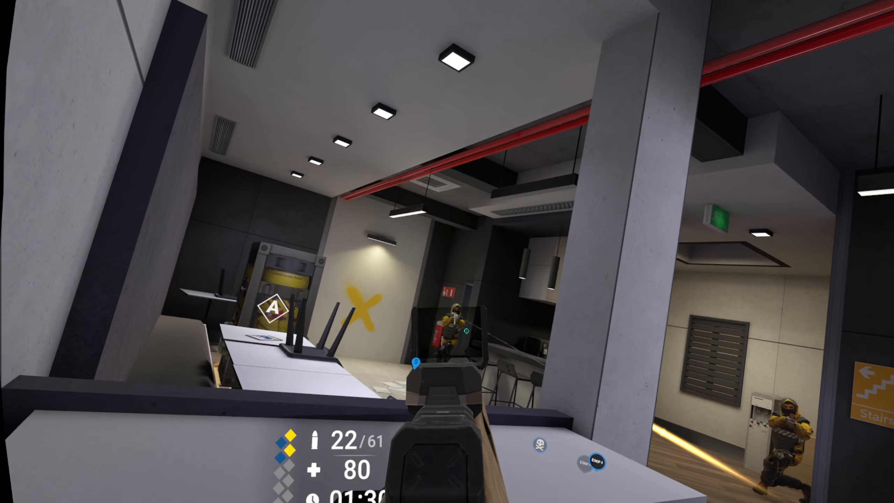
{"action": "mouse_move", "coordinate": [447, 252]}
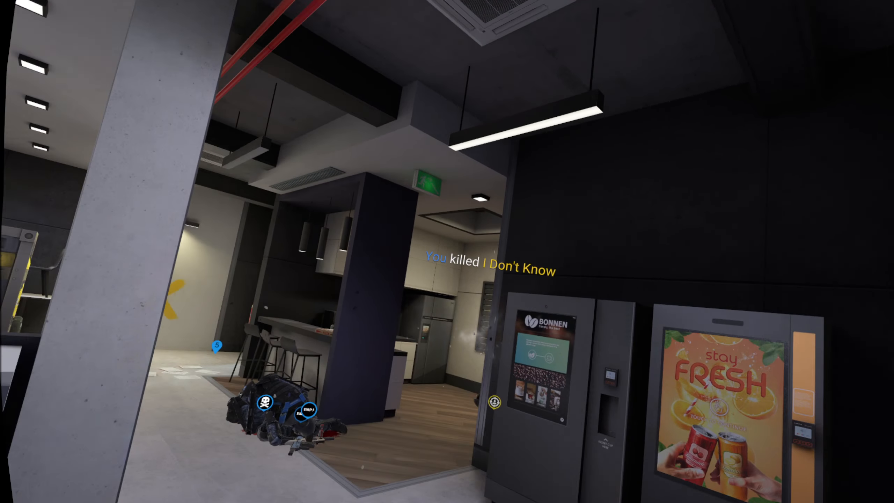